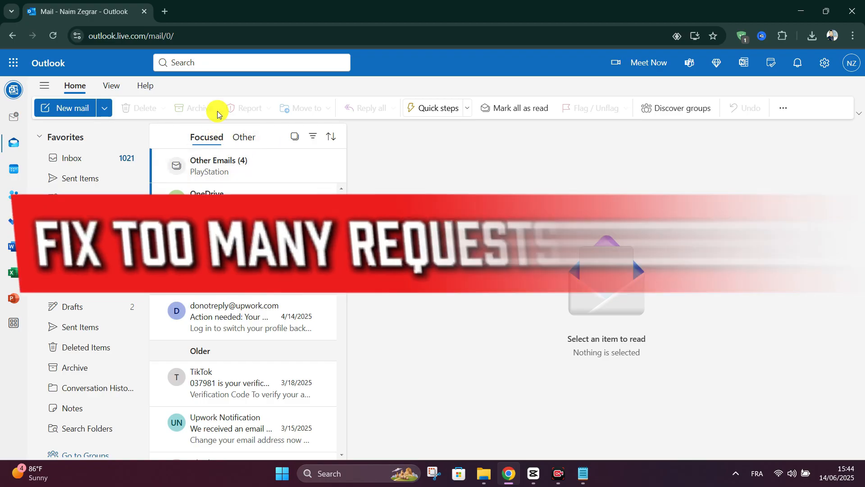
# Step: Show the account menu, dismiss it, then reopen it from the profile picture
pyautogui.click(852, 63)
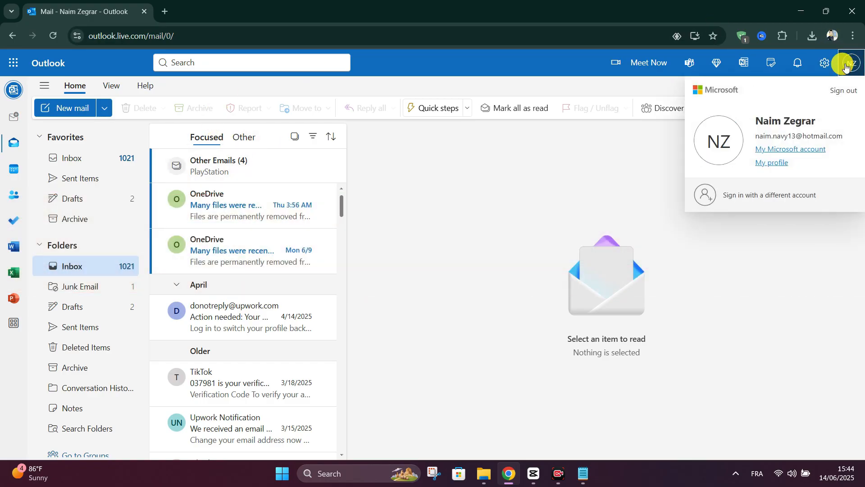
pyautogui.click(415, 219)
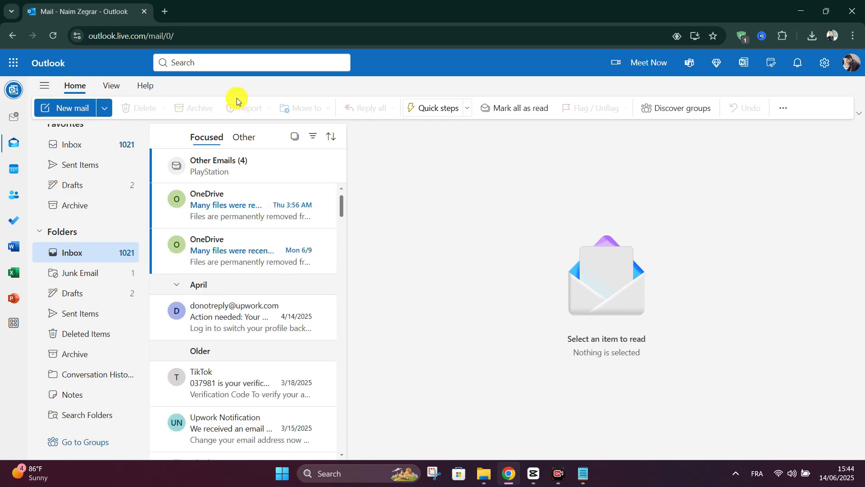
pyautogui.click(131, 35)
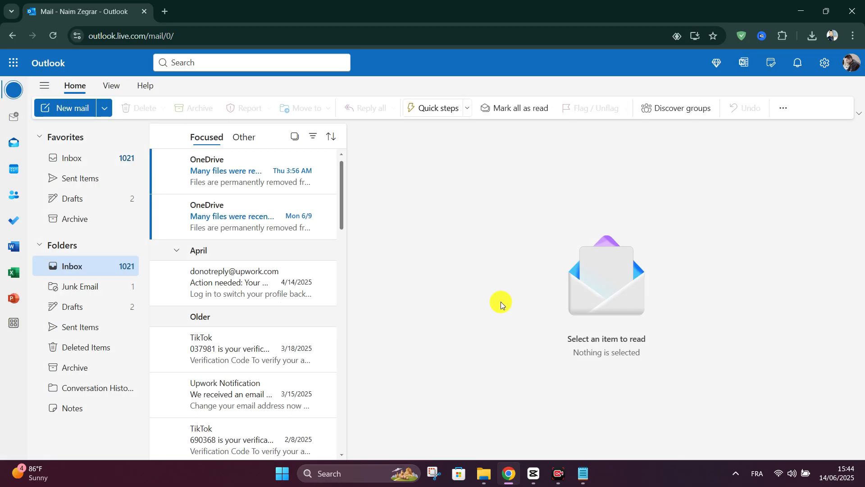
pyautogui.click(852, 62)
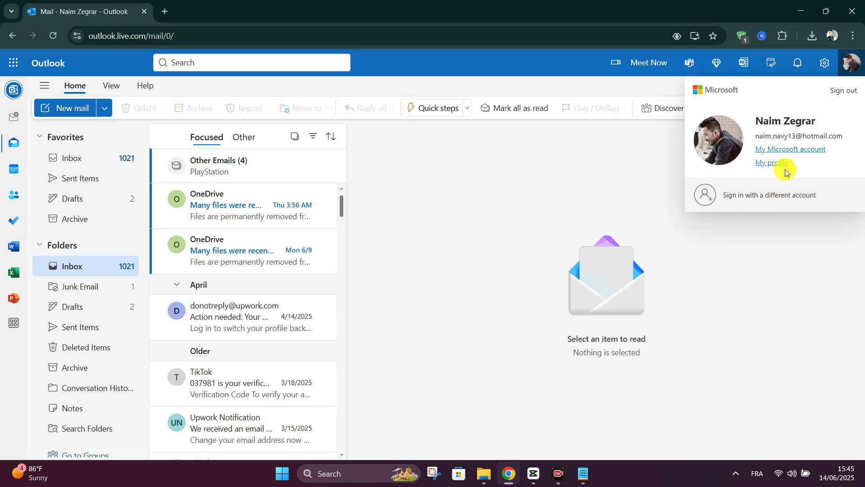
pyautogui.moveTo(664, 334)
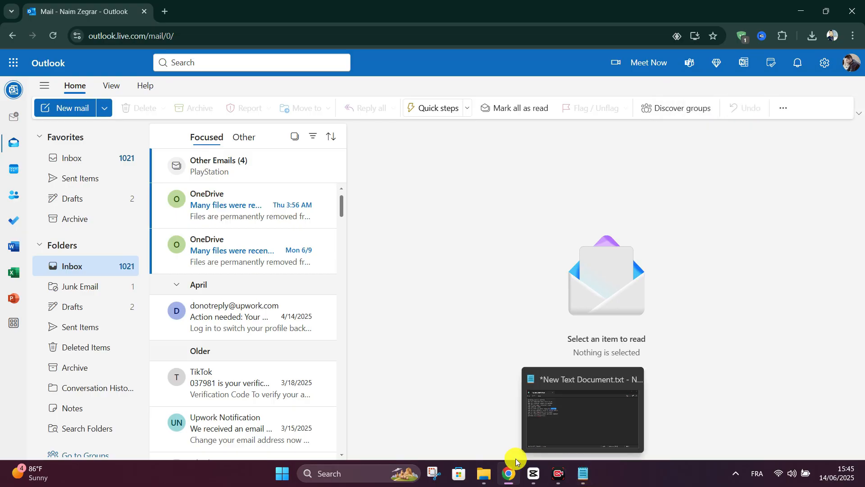
pyautogui.moveTo(479, 354)
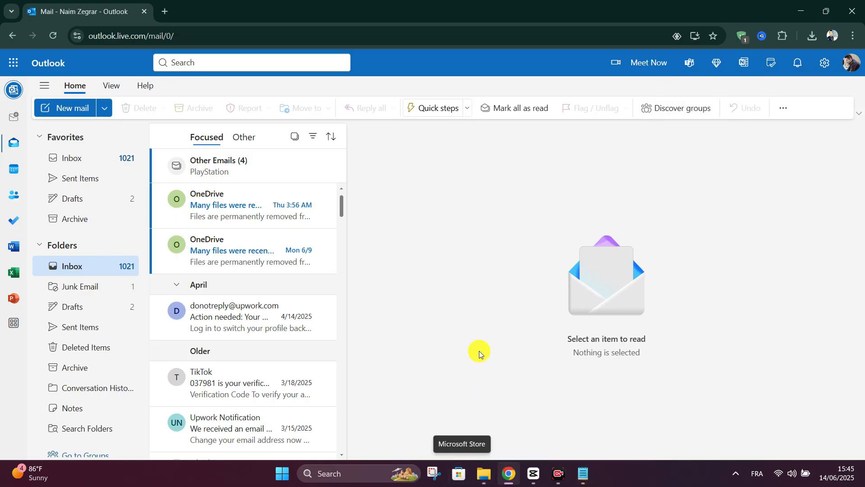
pyautogui.moveTo(418, 322)
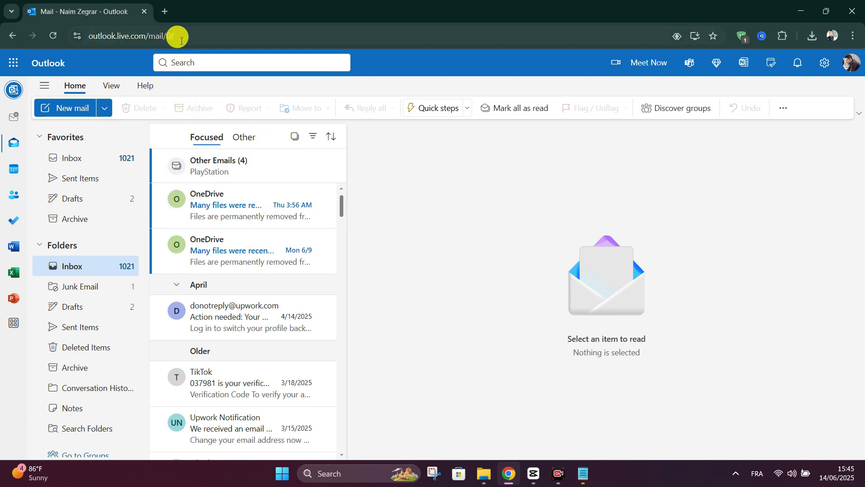
# Step: Select the mail page's web address, scroll the inbox, then choose 'Sign in with a different account'
pyautogui.click(166, 35)
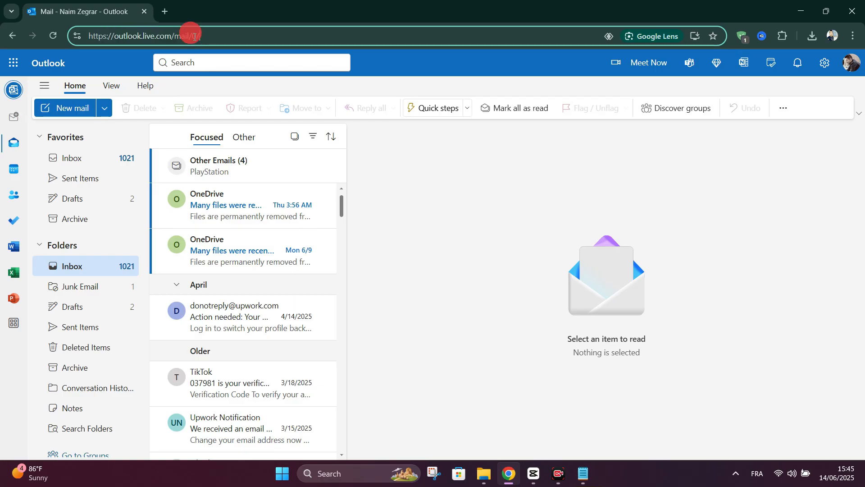
pyautogui.scroll(-3)
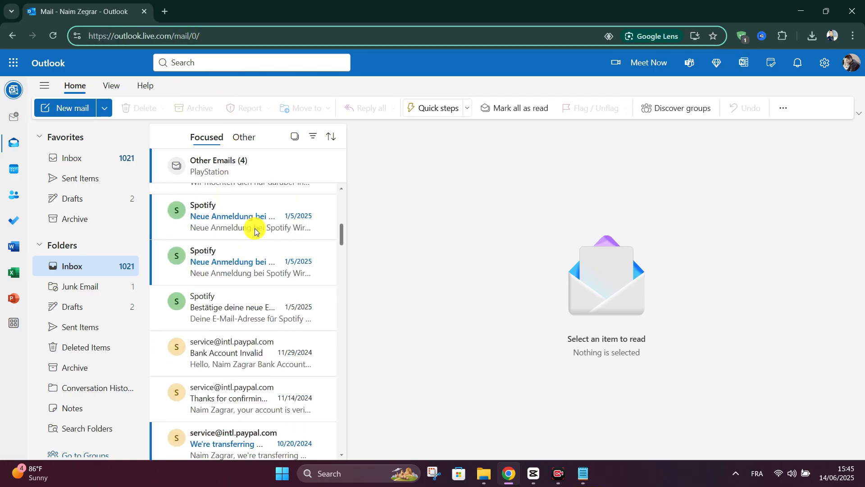
pyautogui.scroll(-3)
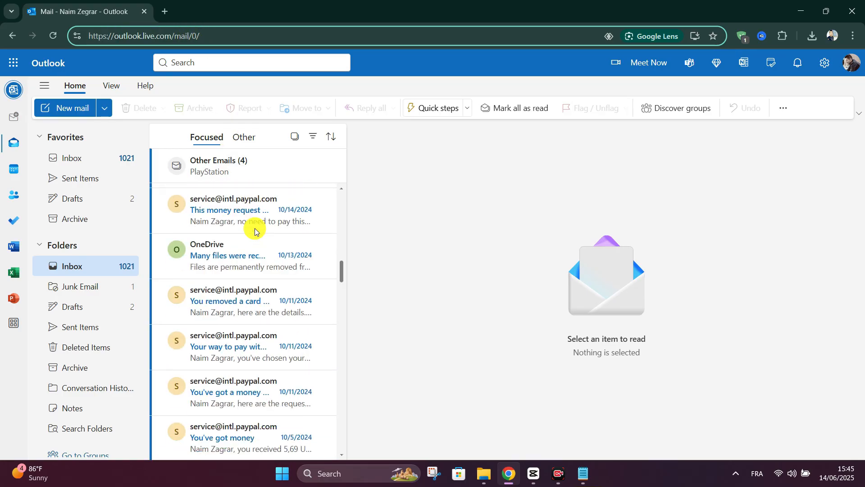
pyautogui.moveTo(260, 277)
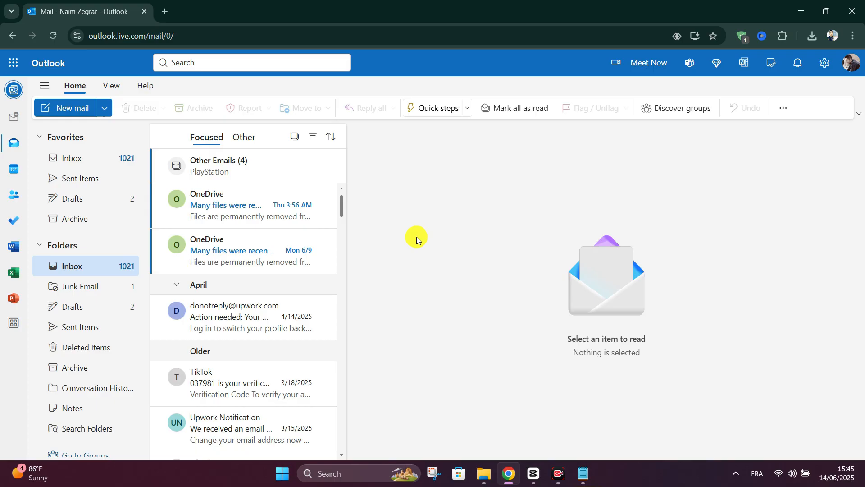
pyautogui.click(851, 63)
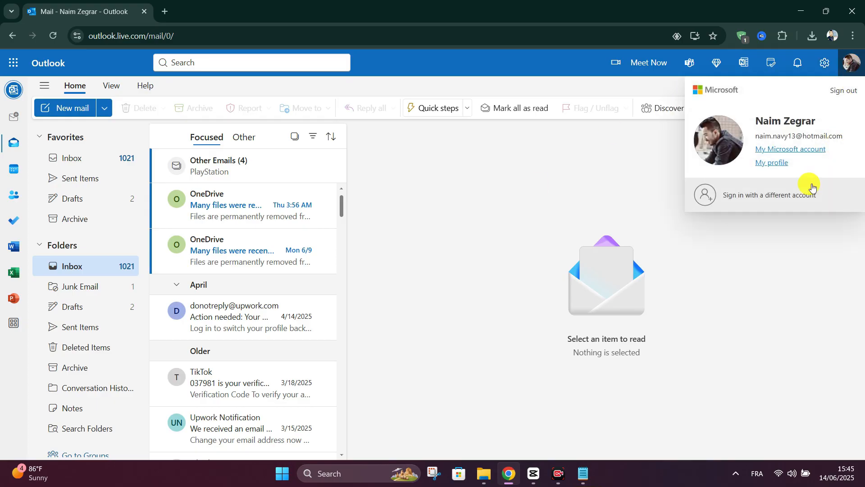
pyautogui.click(769, 195)
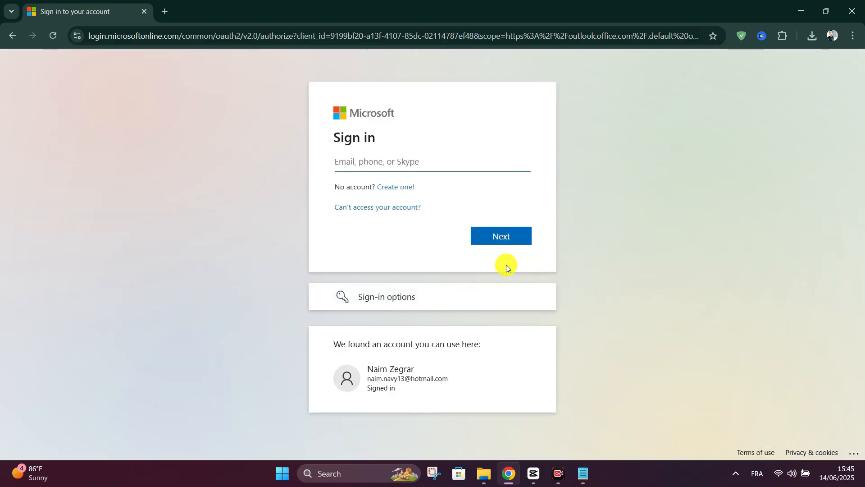
pyautogui.moveTo(570, 317)
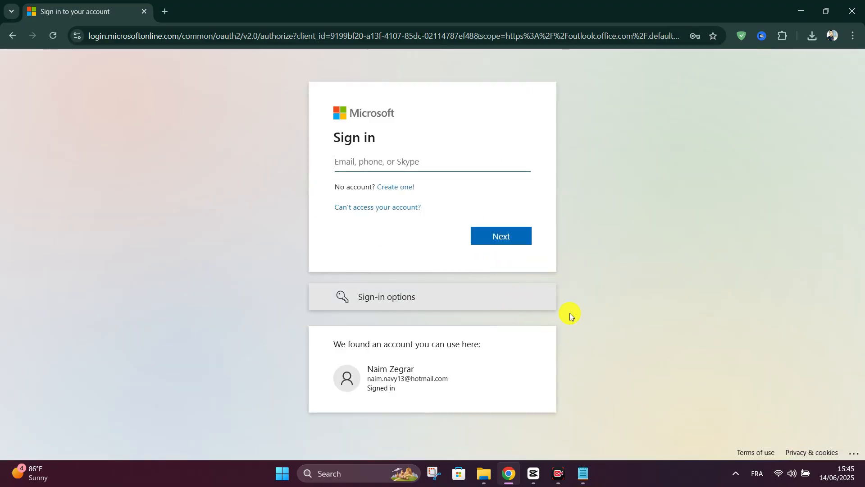
pyautogui.moveTo(681, 362)
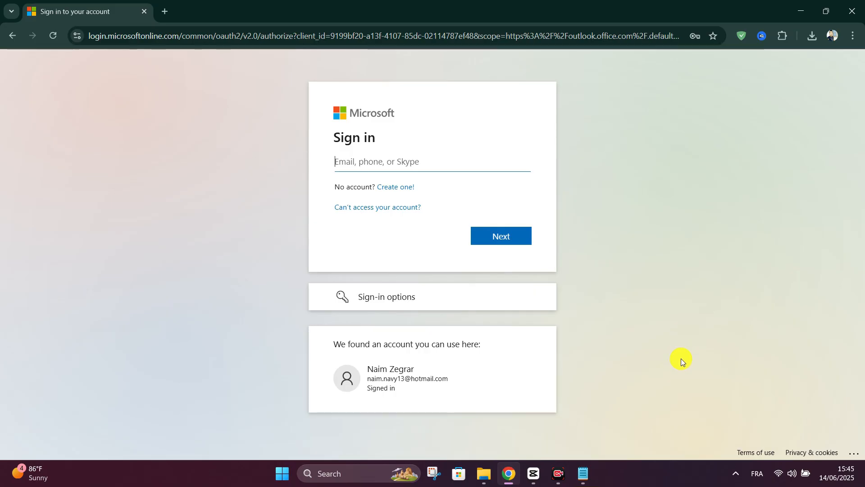
pyautogui.moveTo(771, 436)
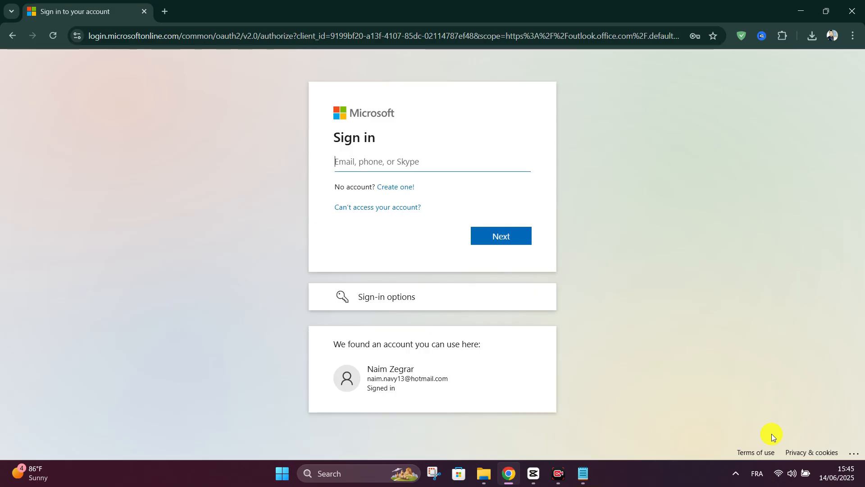
pyautogui.moveTo(701, 391)
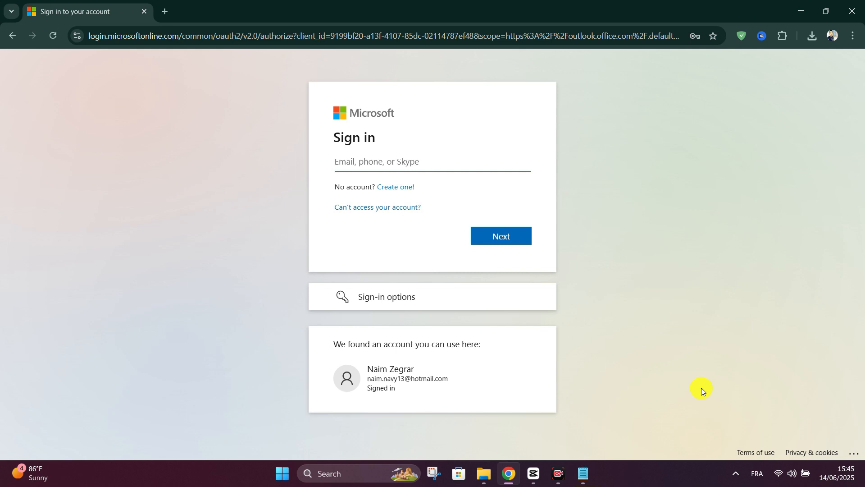
pyautogui.click(407, 378)
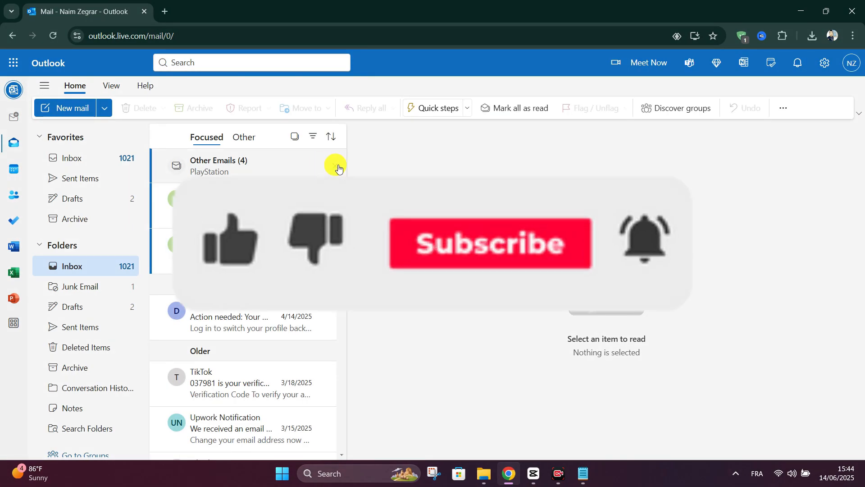